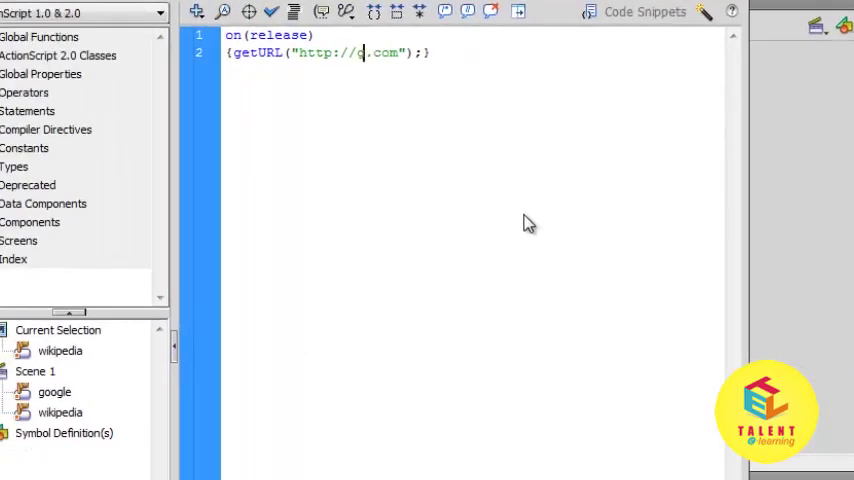
- Give the wikipedia and twitter buttons on(release) getURL scripts pointing to their websites
type("wikipe")
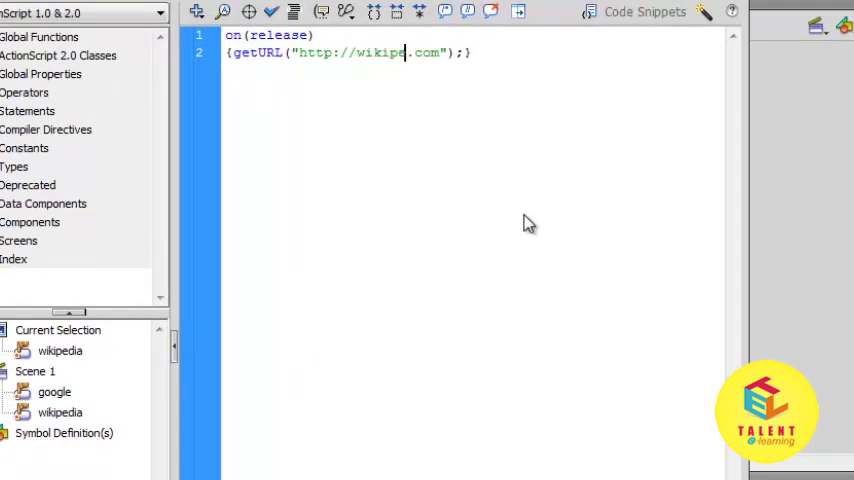
type("dia")
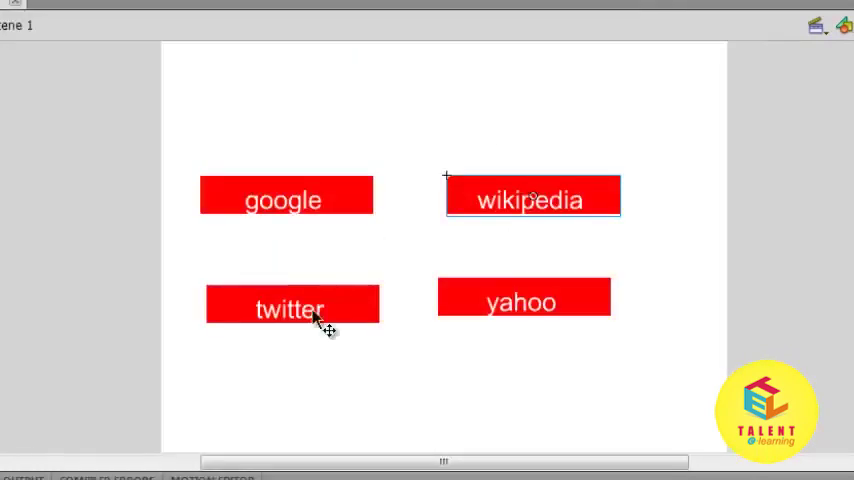
left_click(290, 308)
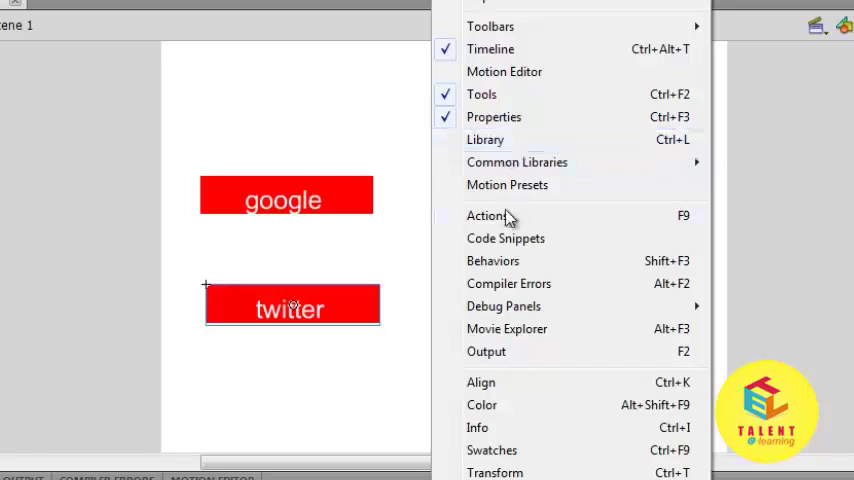
left_click(488, 216)
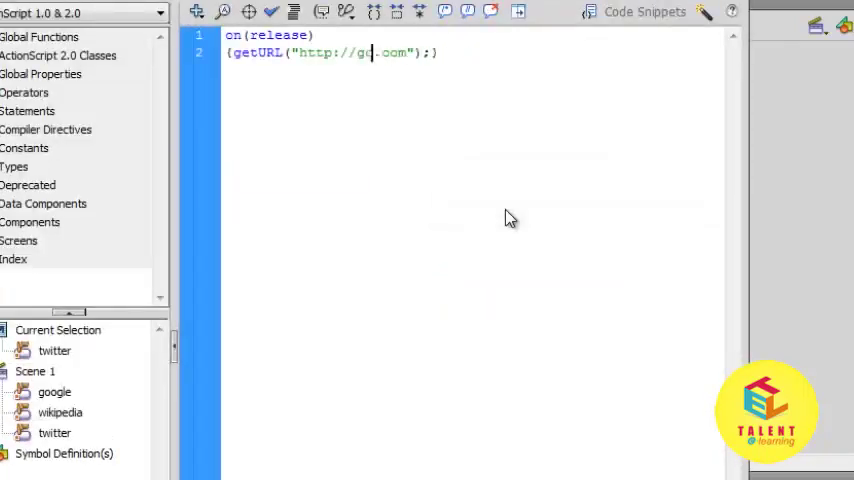
type("twit")
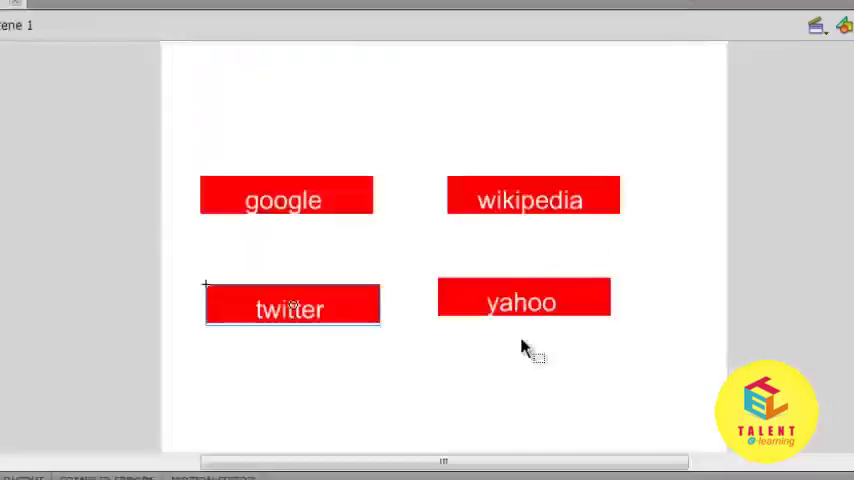
- Select the yahoo button and bring up its Actions script editor
left_click(524, 304)
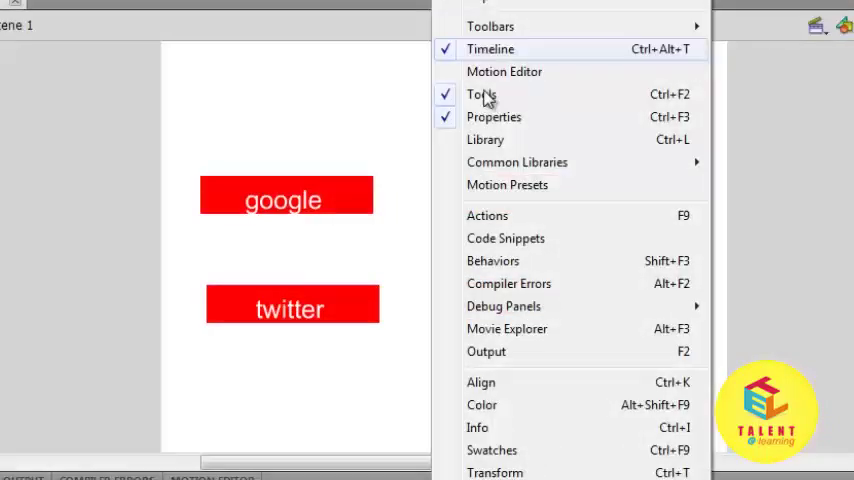
left_click(488, 216)
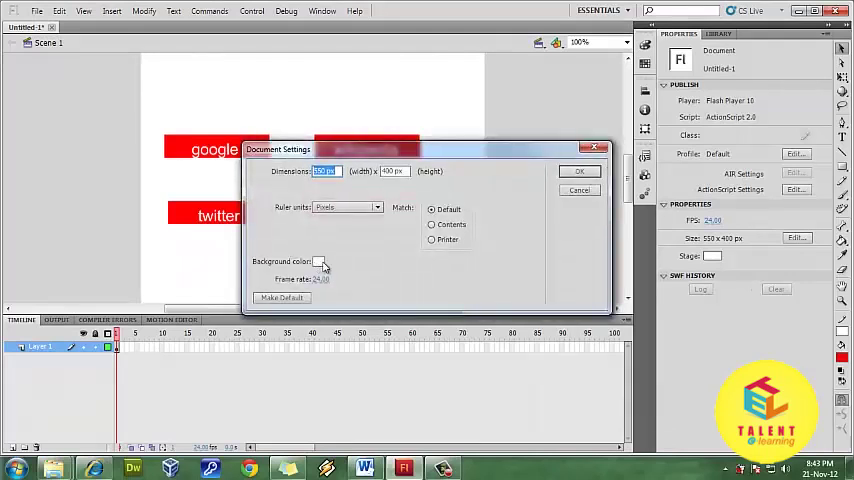
- Set the document's stage background colour to navy blue and confirm
left_click(318, 260)
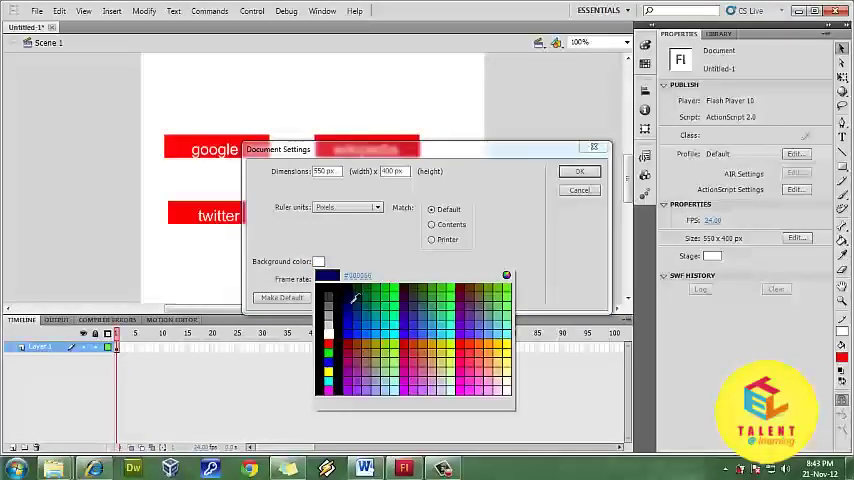
left_click(578, 172)
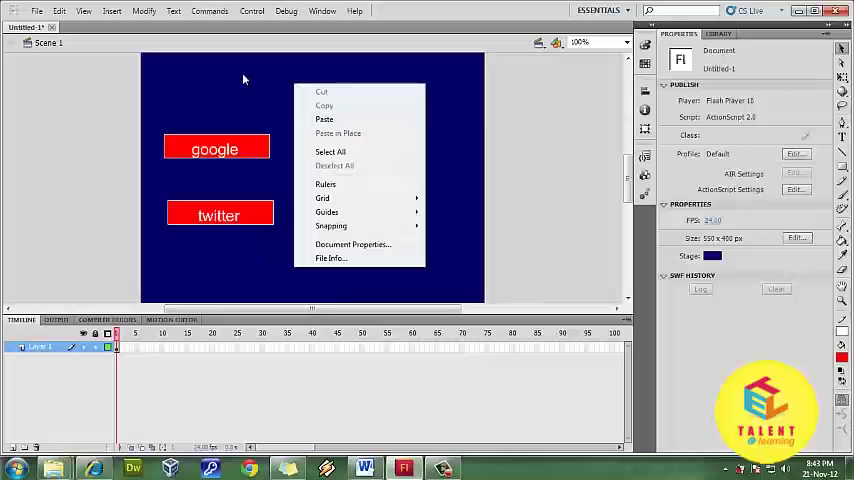
left_click(324, 120)
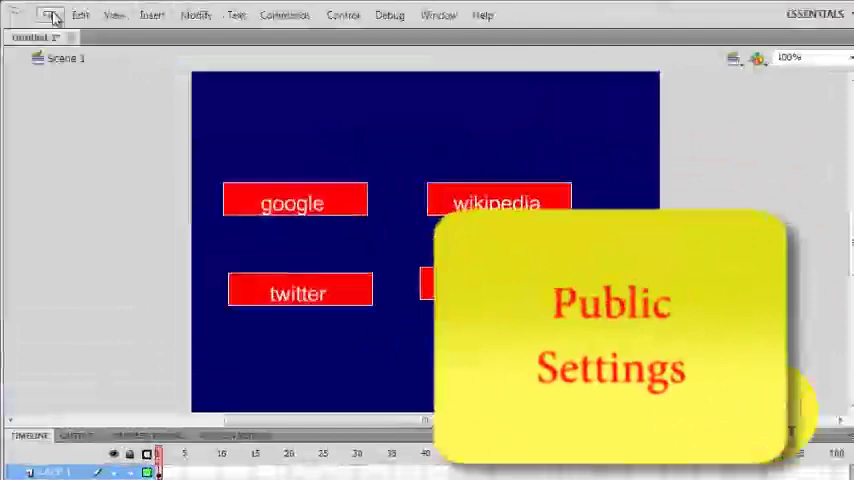
left_click(64, 16)
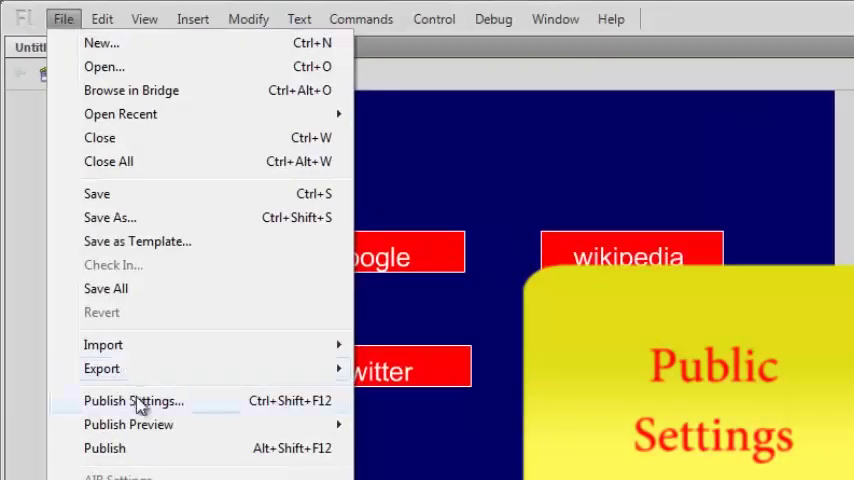
left_click(132, 400)
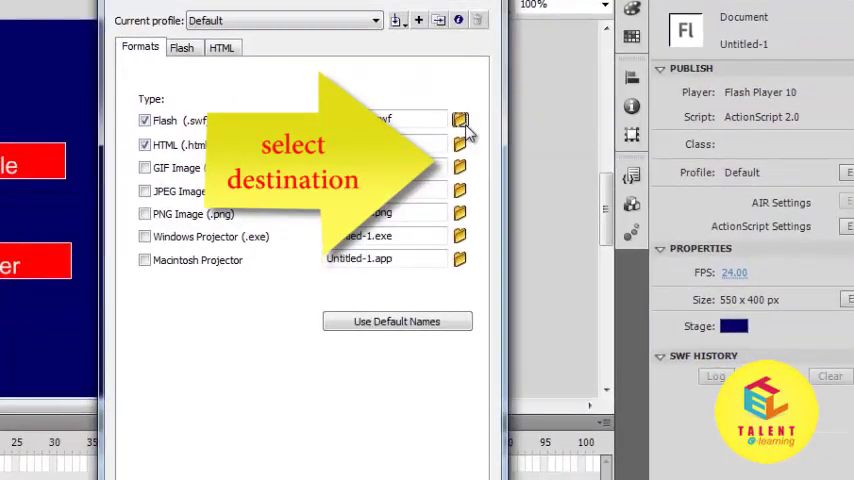
left_click(460, 120)
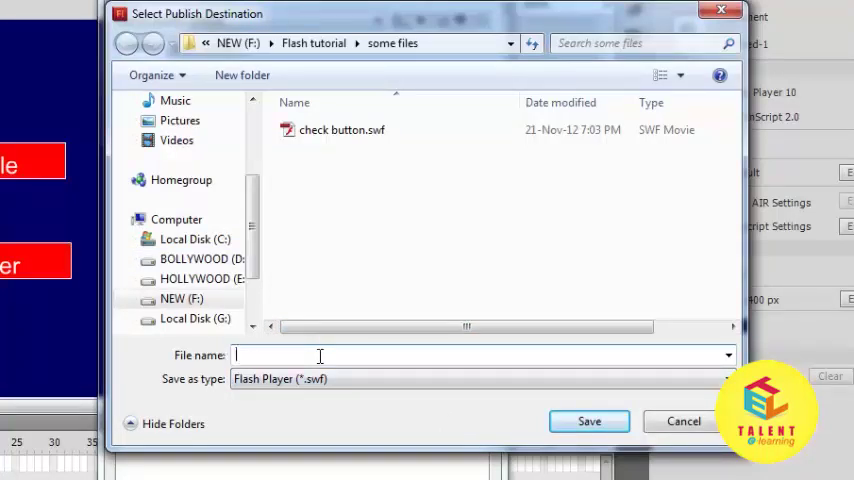
type("multipl")
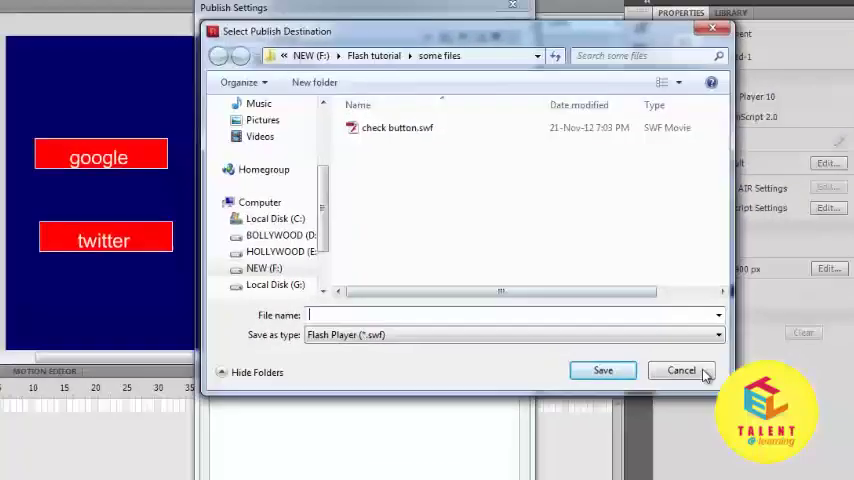
left_click(680, 370)
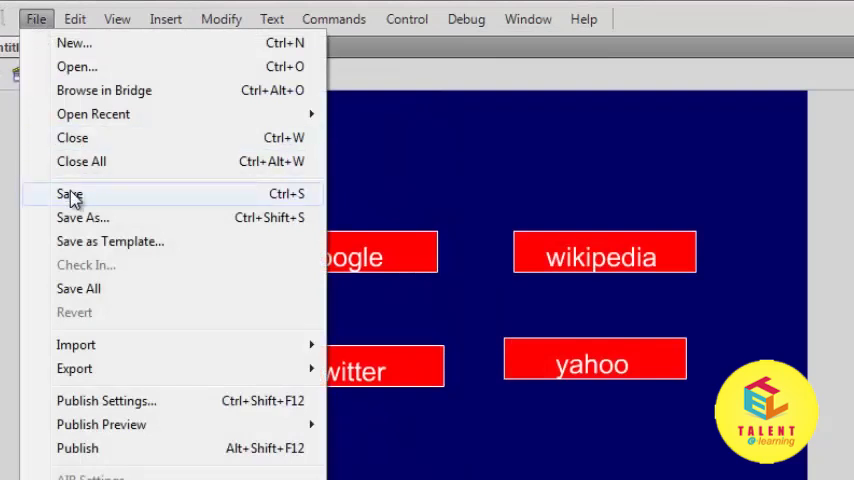
- Save the project as multiplebutton.fla and add a stop(); script to frame 1
left_click(68, 192)
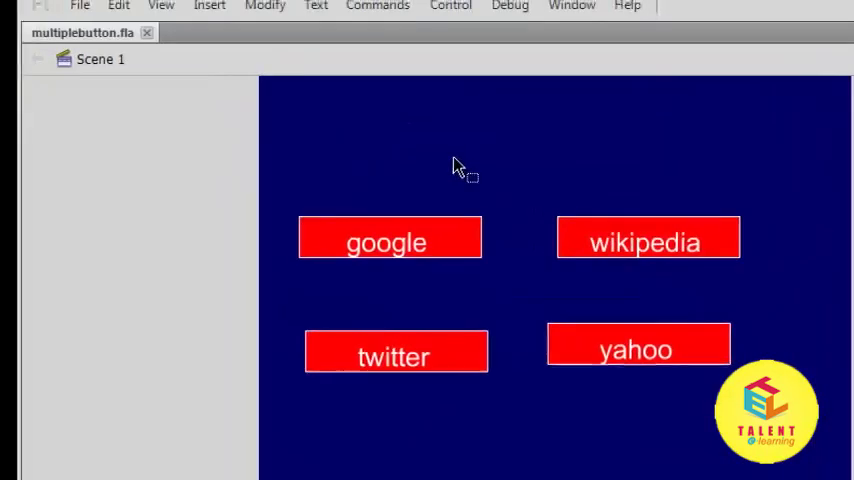
left_click(572, 6)
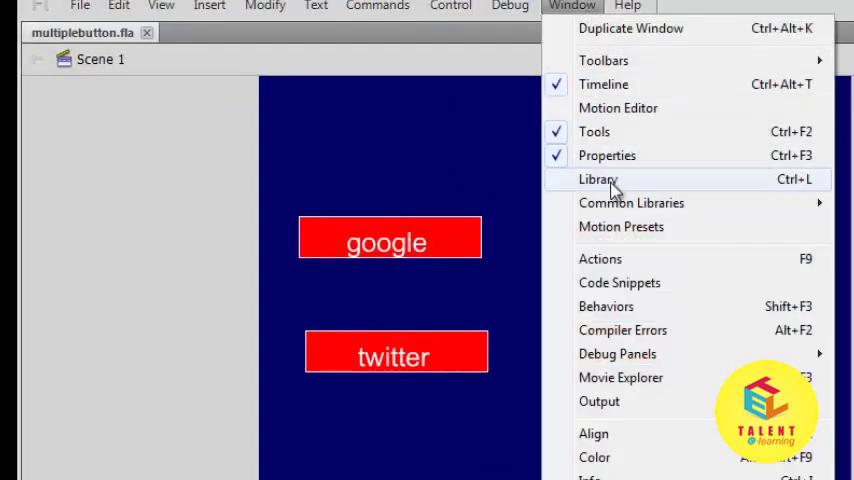
left_click(600, 258)
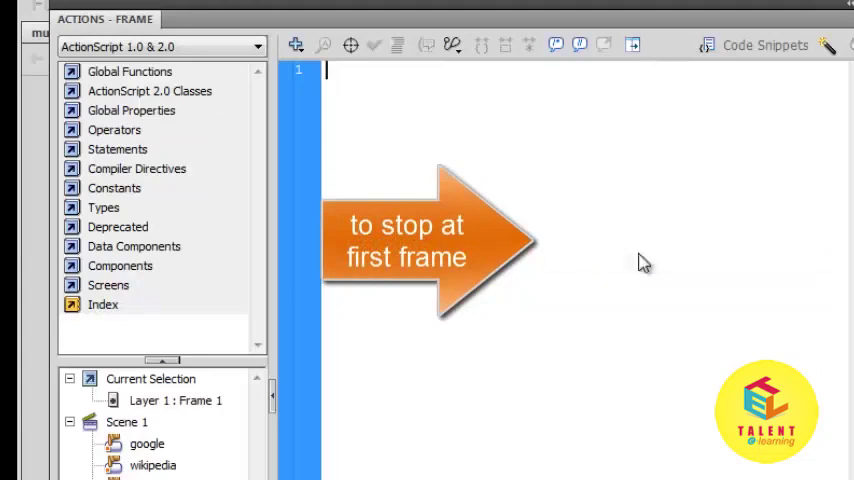
type("stop()")
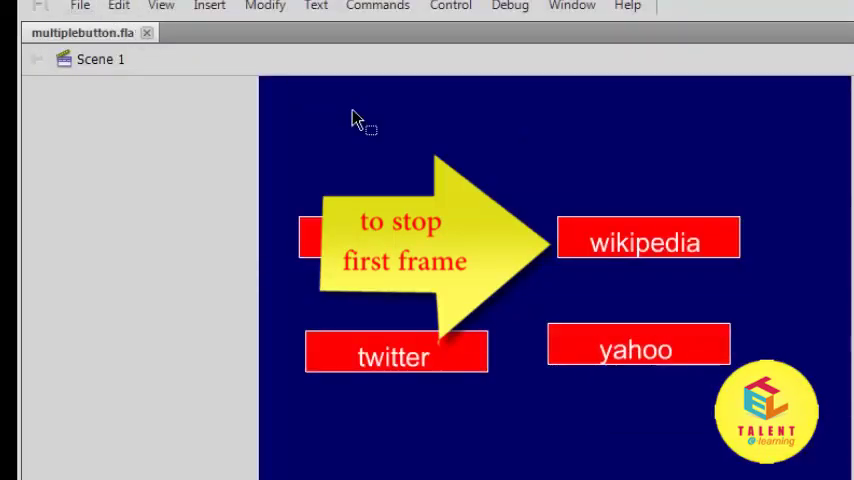
left_click(80, 8)
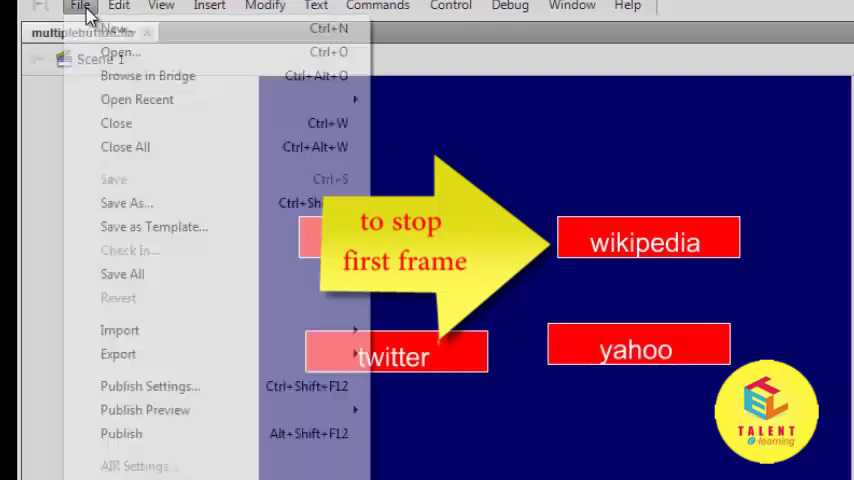
mouse_move(150, 386)
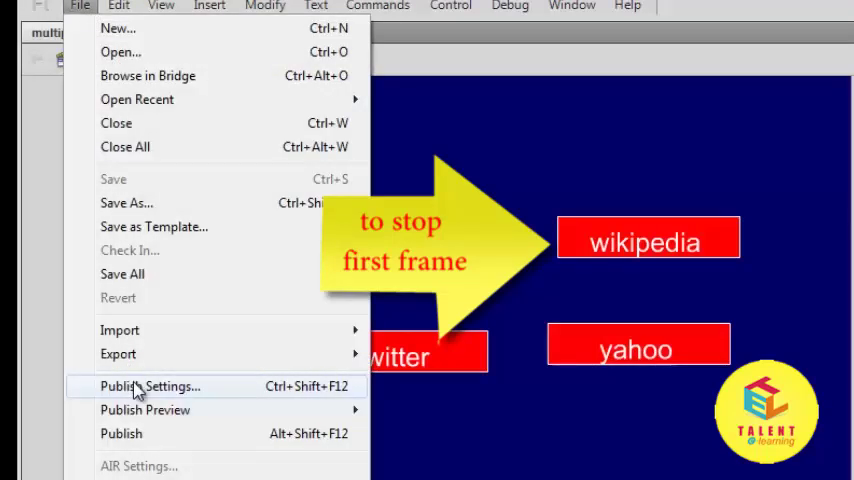
- Keep SWF and HTML publish formats, review their settings, and turn off HTML loop playback
left_click(152, 386)
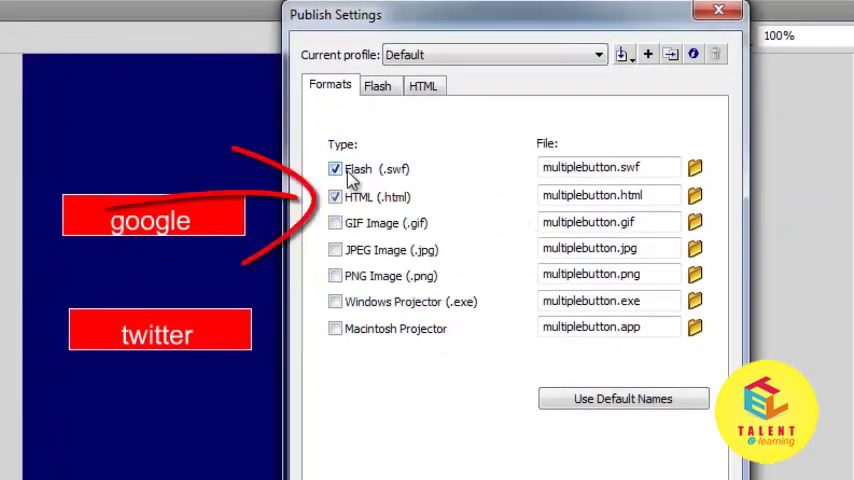
mouse_move(732, 148)
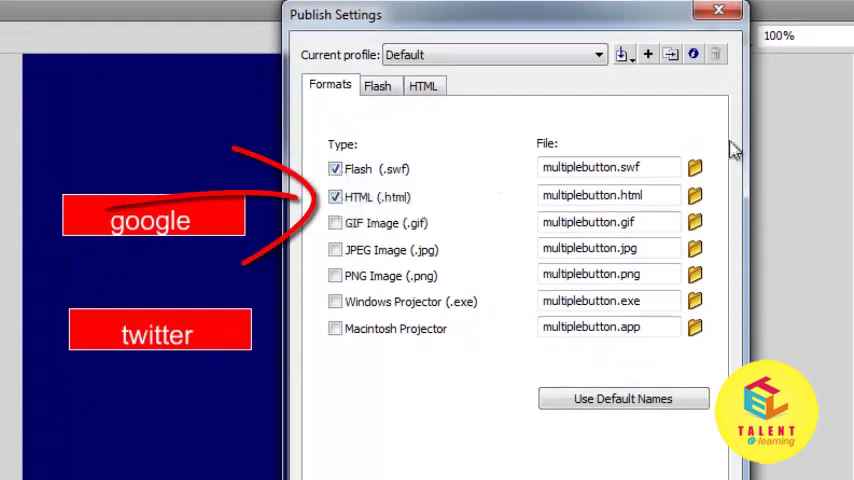
left_click(694, 168)
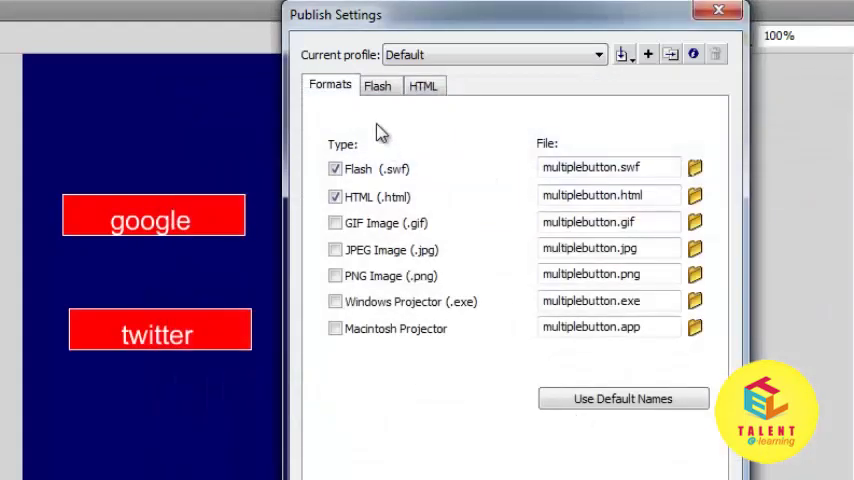
left_click(378, 84)
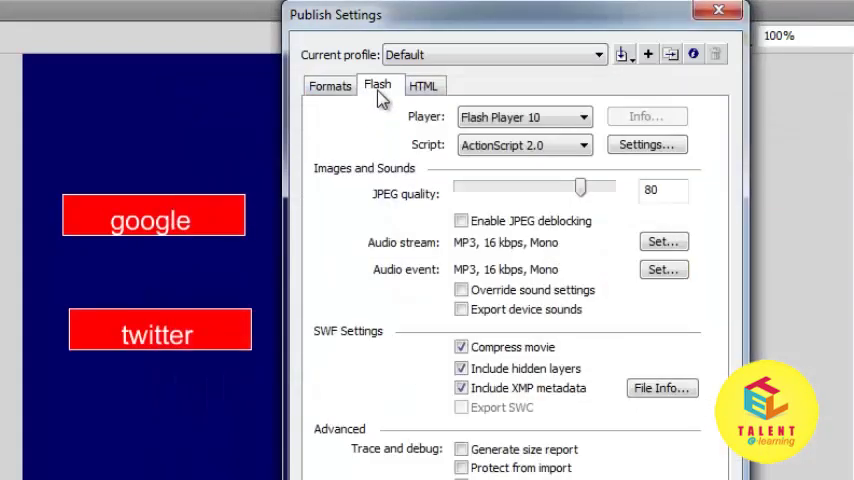
left_click(424, 84)
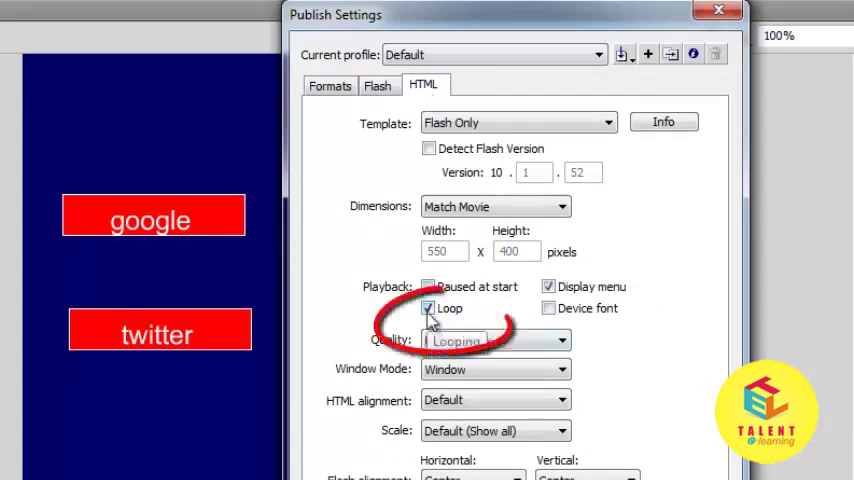
left_click(428, 308)
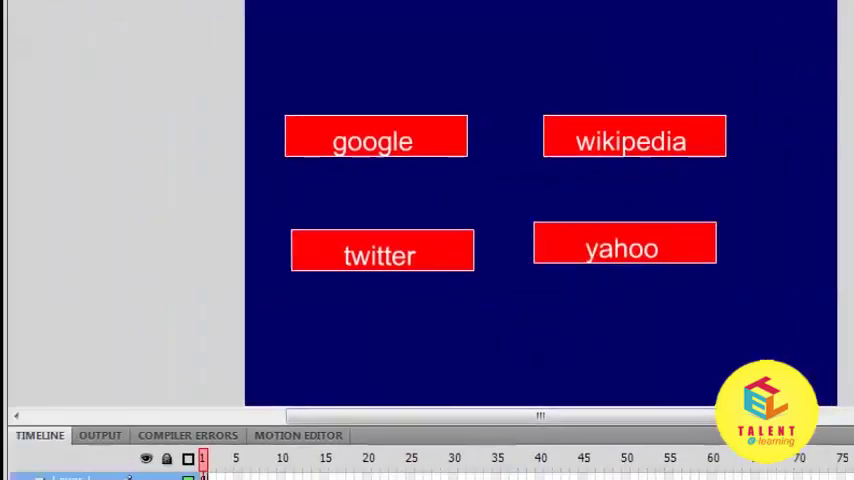
- Publish-preview the movie in Flash Player and test the google and twitter link buttons
left_click(20, 4)
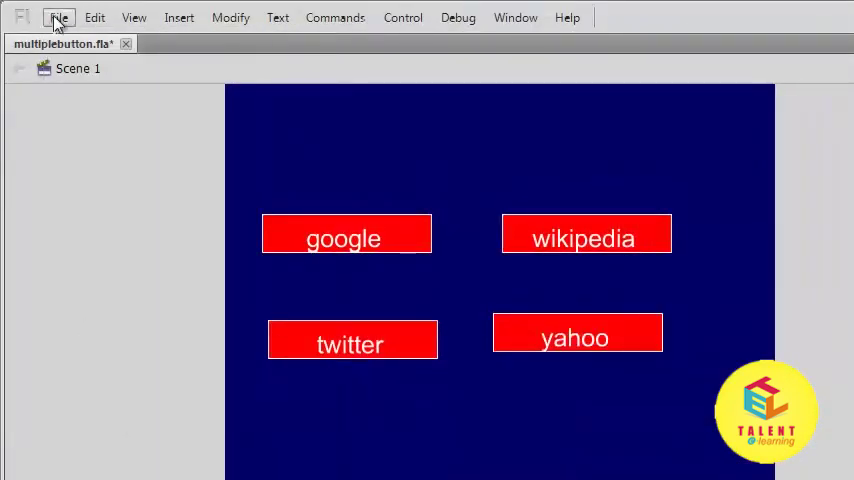
left_click(58, 16)
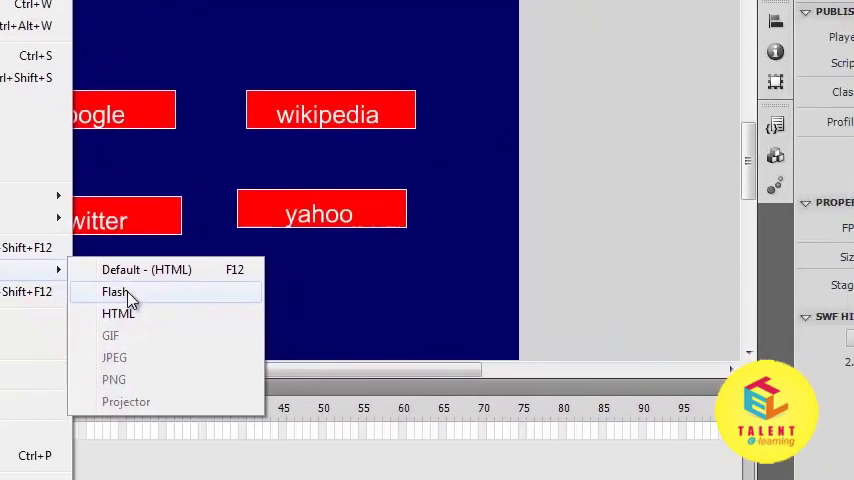
left_click(114, 292)
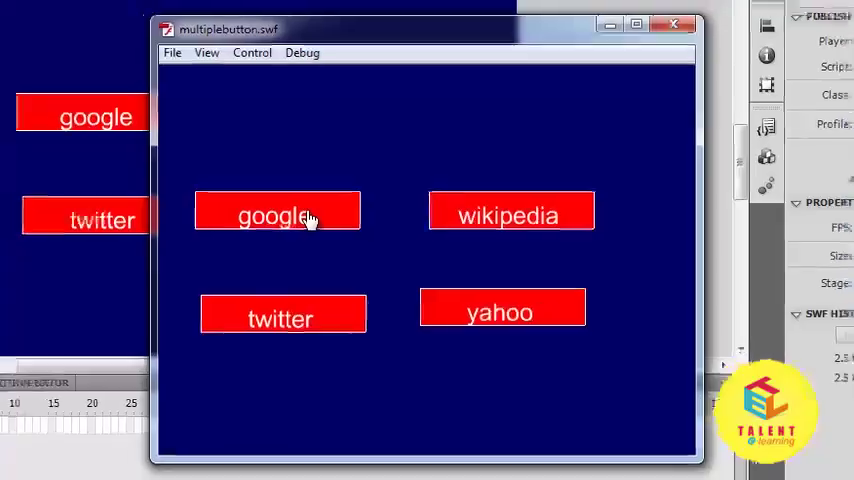
left_click(276, 212)
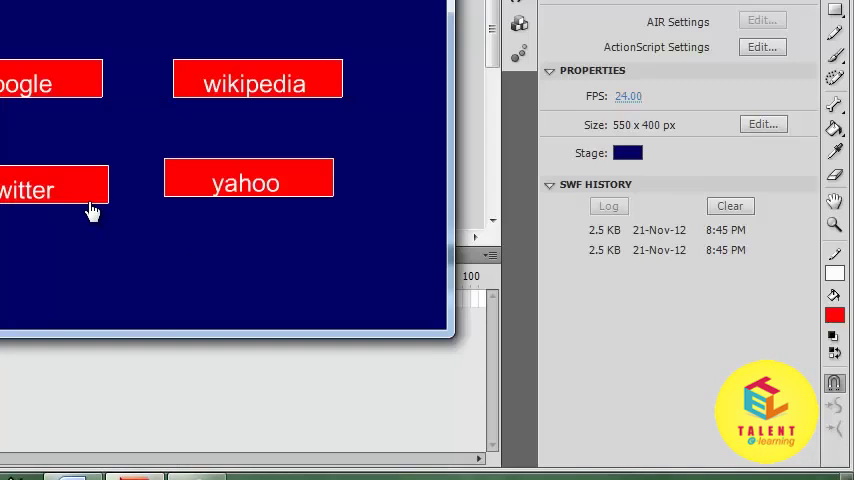
mouse_move(90, 200)
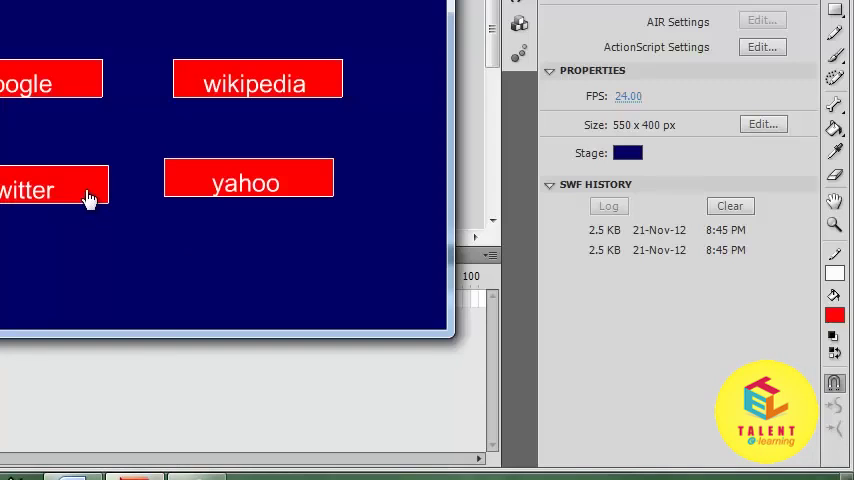
left_click(50, 190)
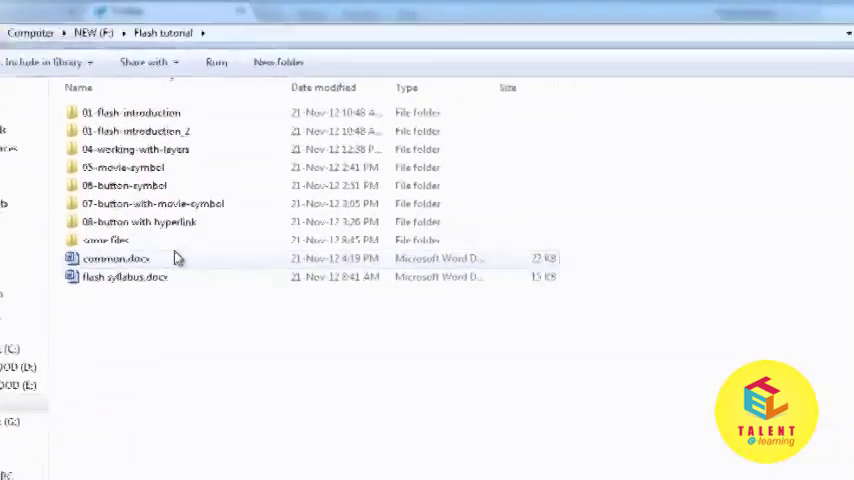
- Open the some files folder and pick out multiplebutton.html and multiplebutton.swf
double_click(104, 240)
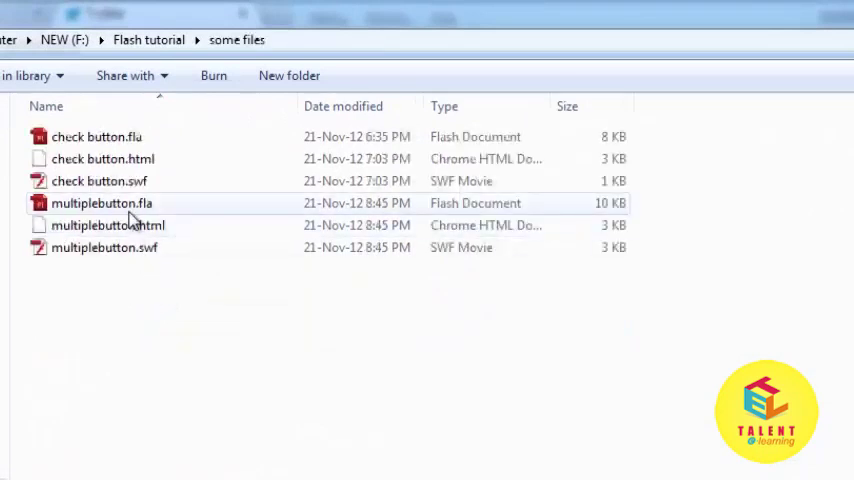
left_click(104, 246)
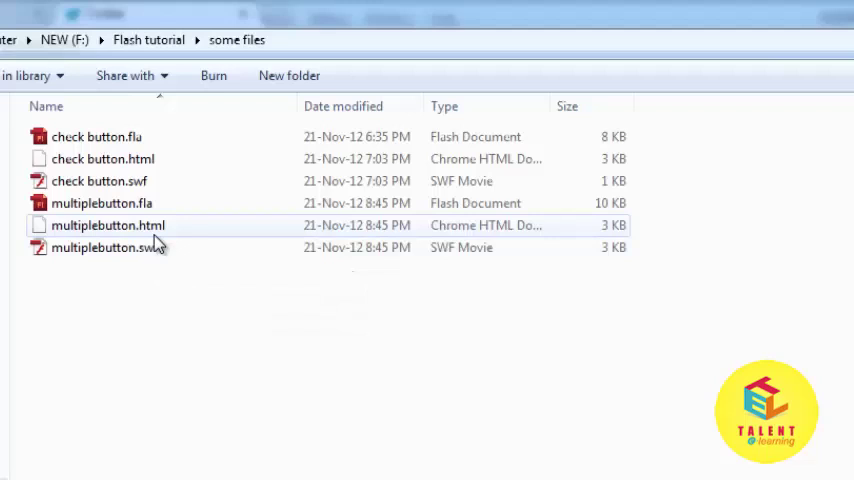
left_click(104, 246)
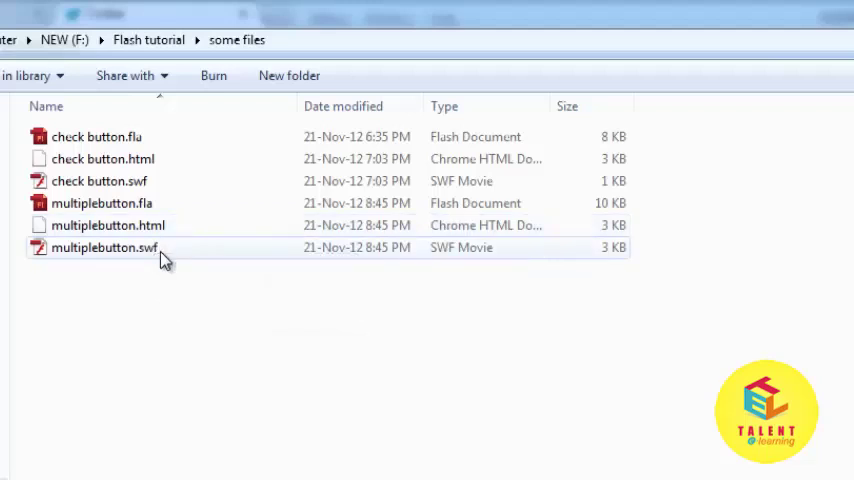
- Run multiplebutton.swf, test the google button, and open Settings from the security dialog
double_click(104, 246)
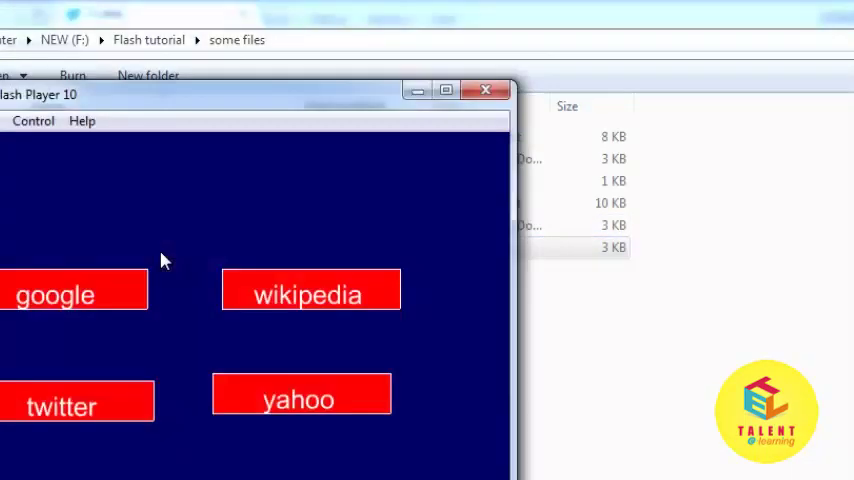
mouse_move(108, 308)
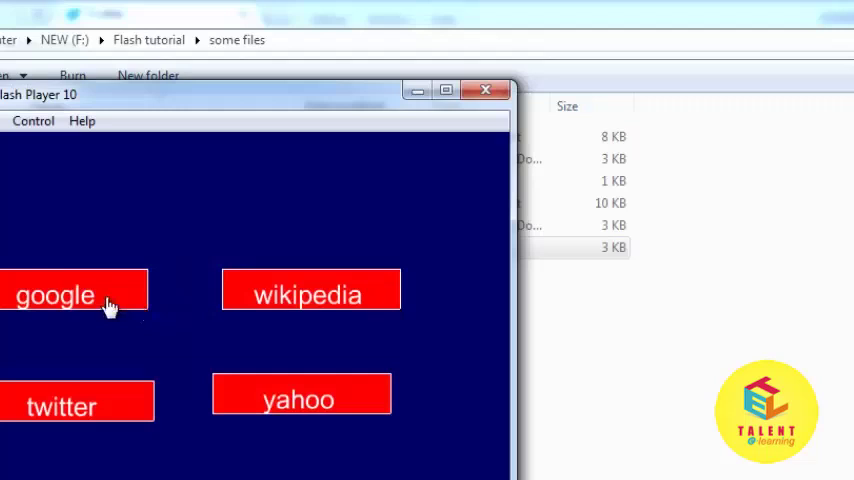
left_click(56, 294)
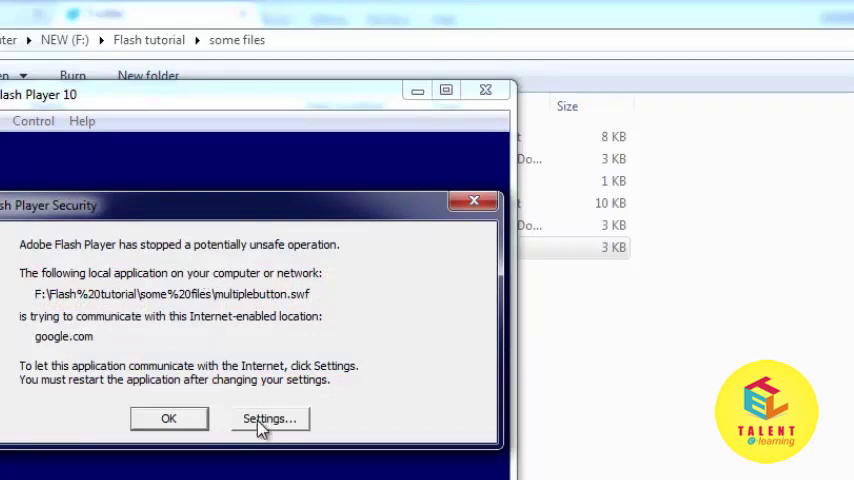
left_click(268, 418)
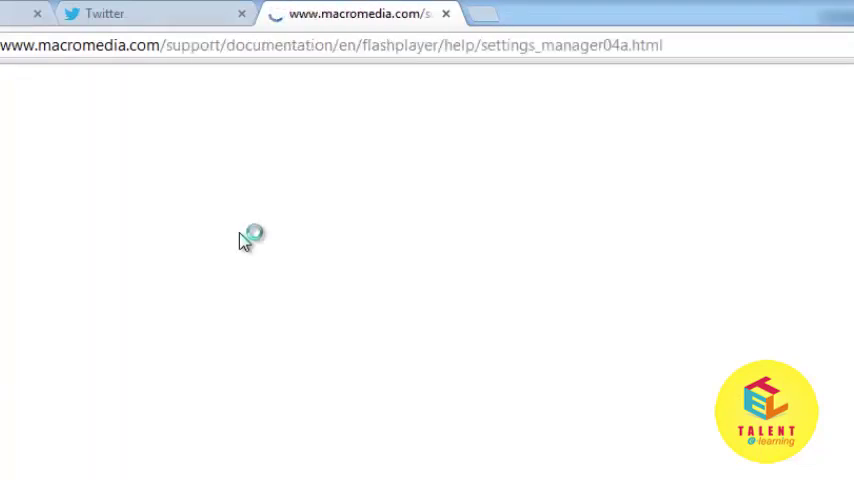